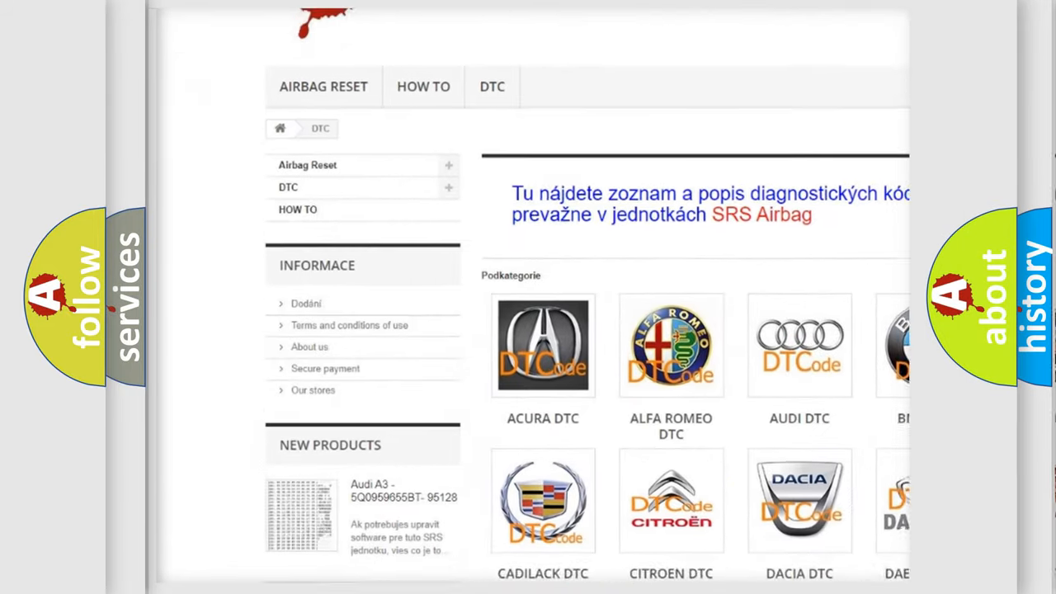
{"action": "scroll", "scroll_direction": "down", "scroll_amount": 3}
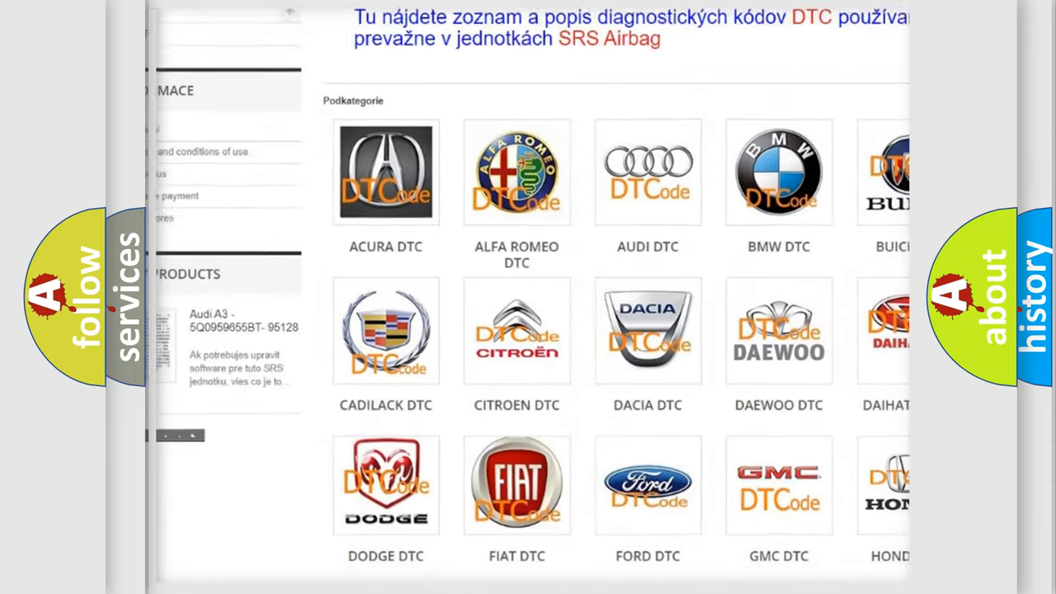
{"action": "scroll", "scroll_direction": "down", "scroll_amount": 3}
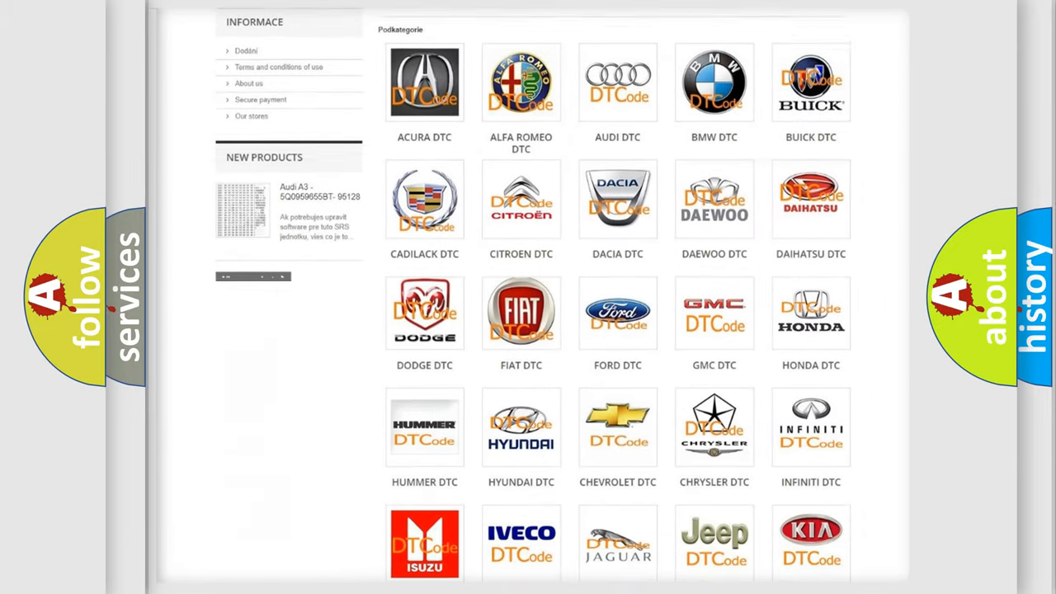
{"action": "scroll", "scroll_direction": "down", "scroll_amount": 3}
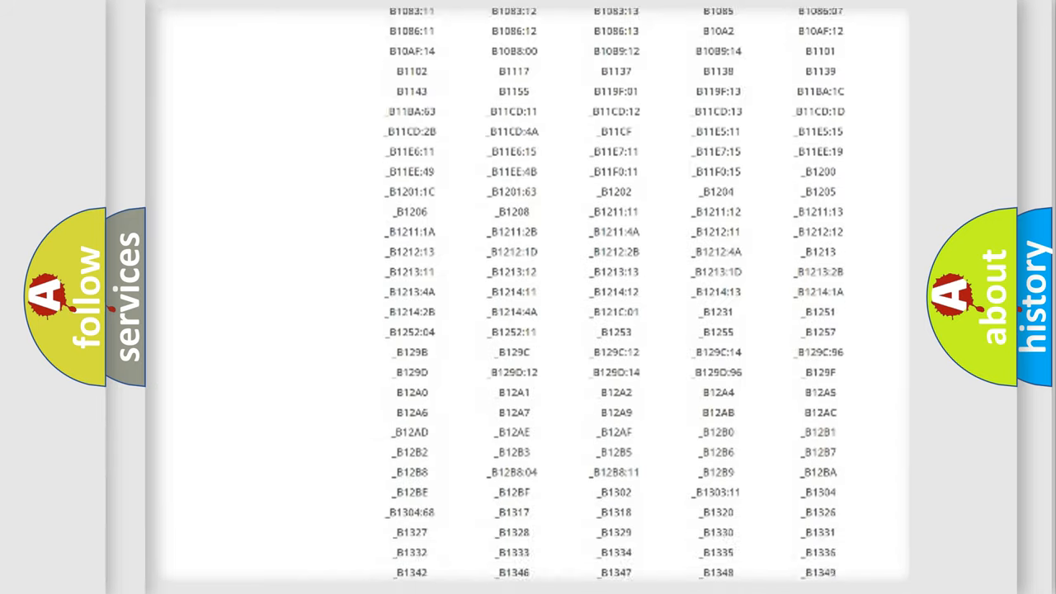
{"action": "scroll", "scroll_direction": "down", "scroll_amount": 3}
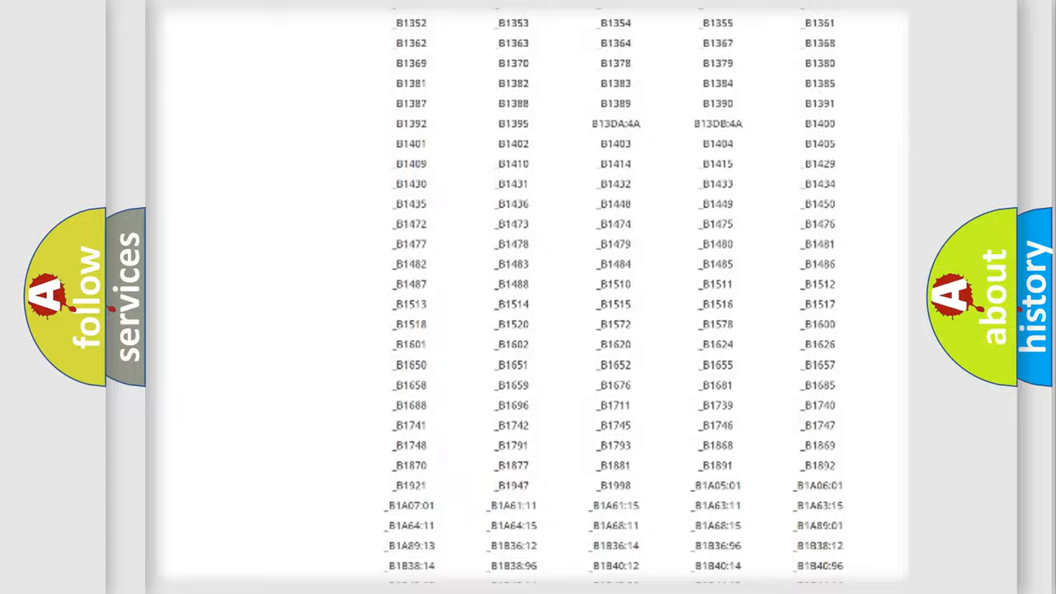
{"action": "scroll", "scroll_direction": "up", "scroll_amount": 3}
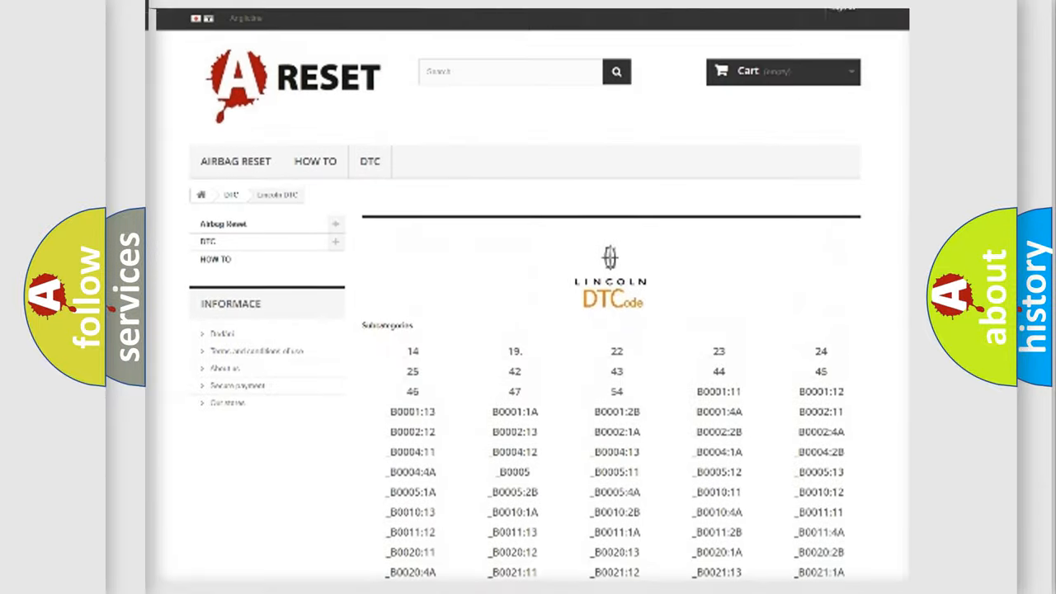